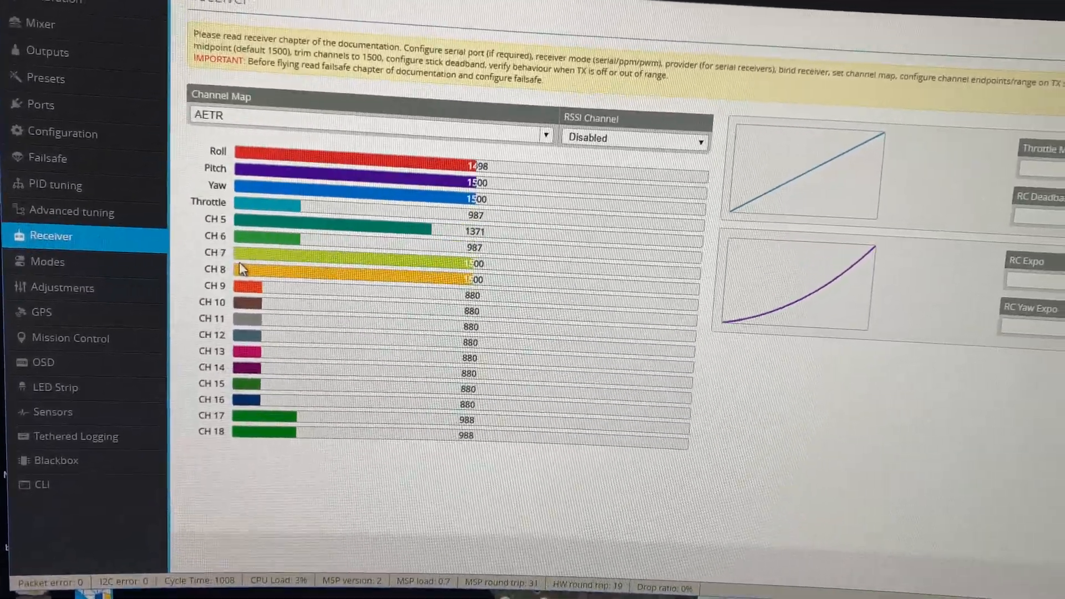
pyautogui.scroll(-3)
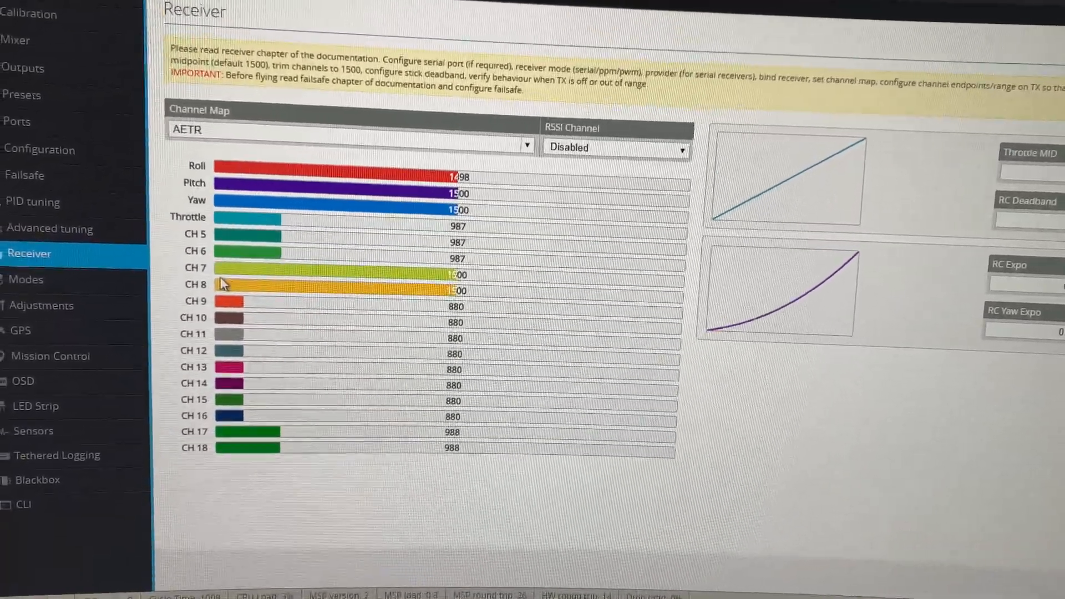